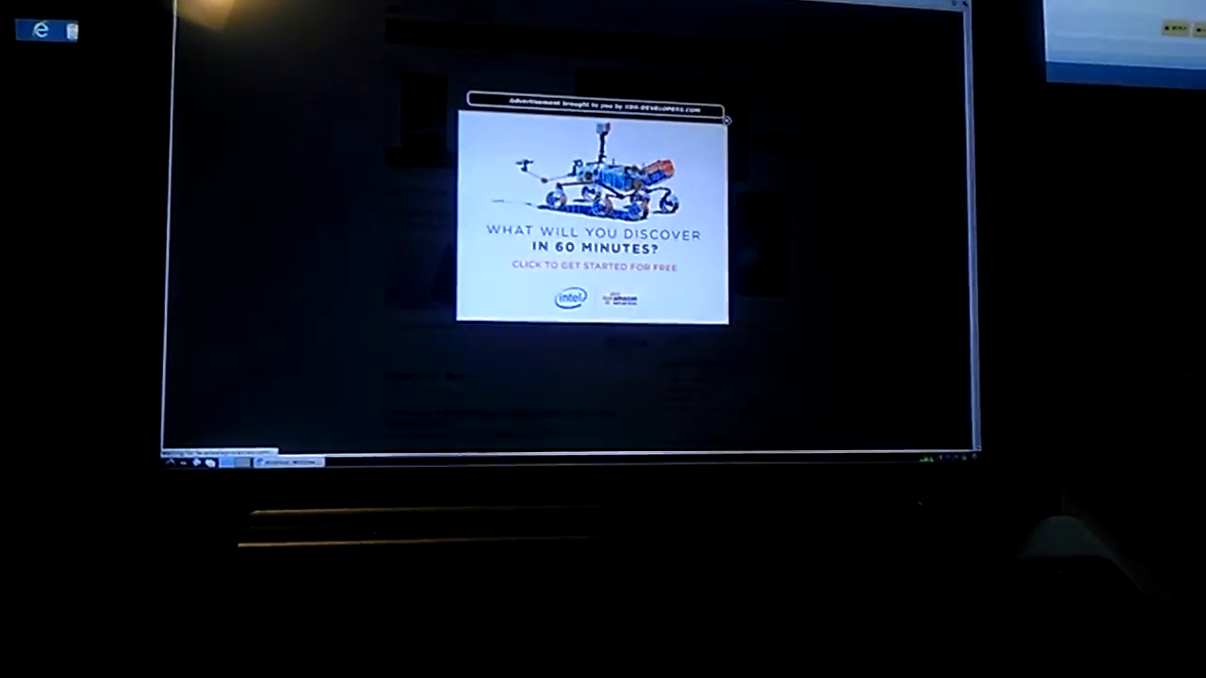
- Close the Intel ad overlay on the XDA home page and scroll down the latest posts
{"action": "left_click", "coordinate": [725, 120]}
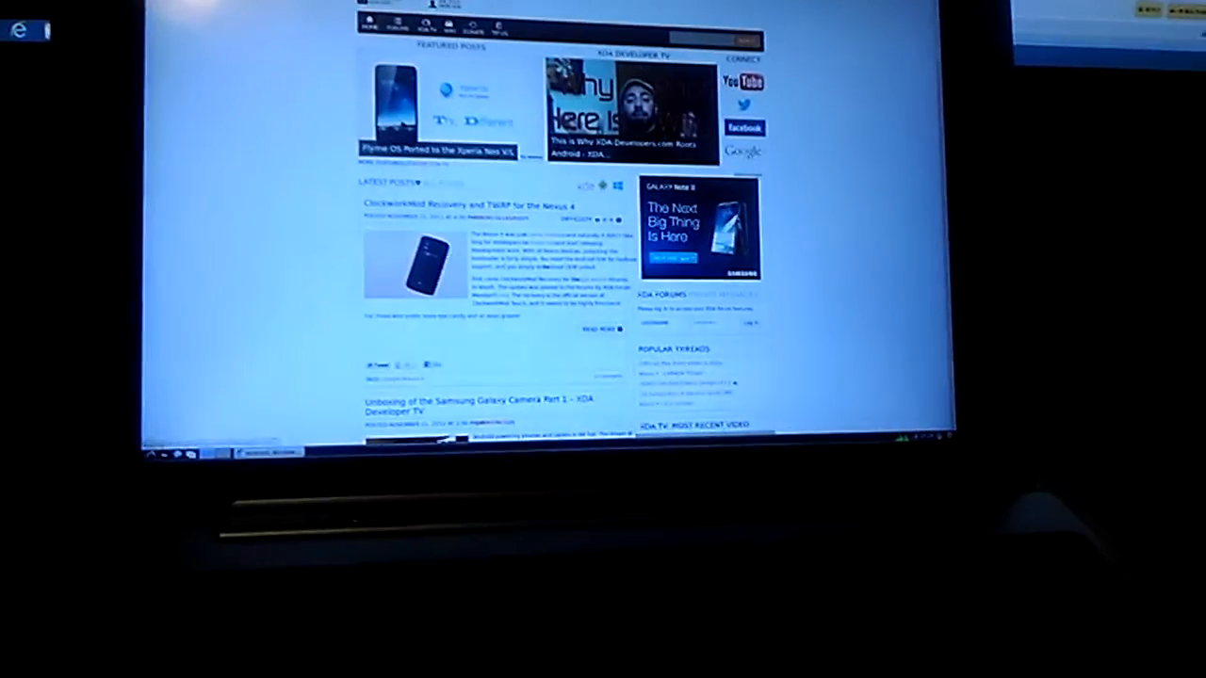
{"action": "scroll", "scroll_direction": "down", "scroll_amount": 3}
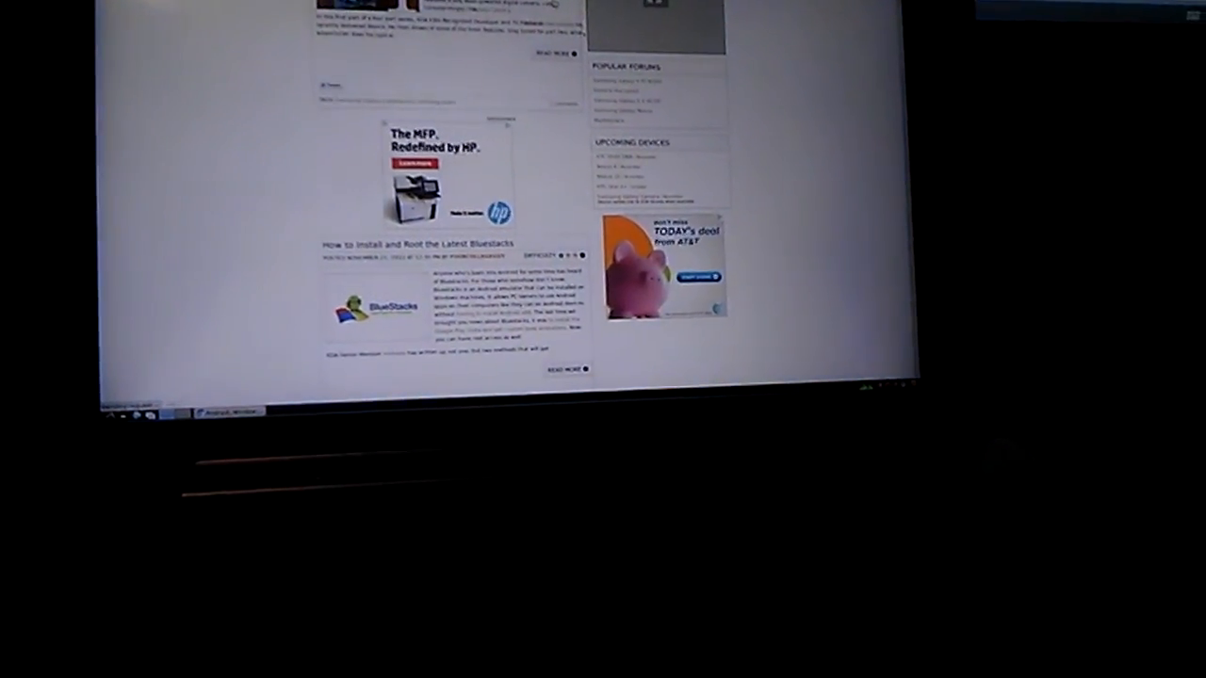